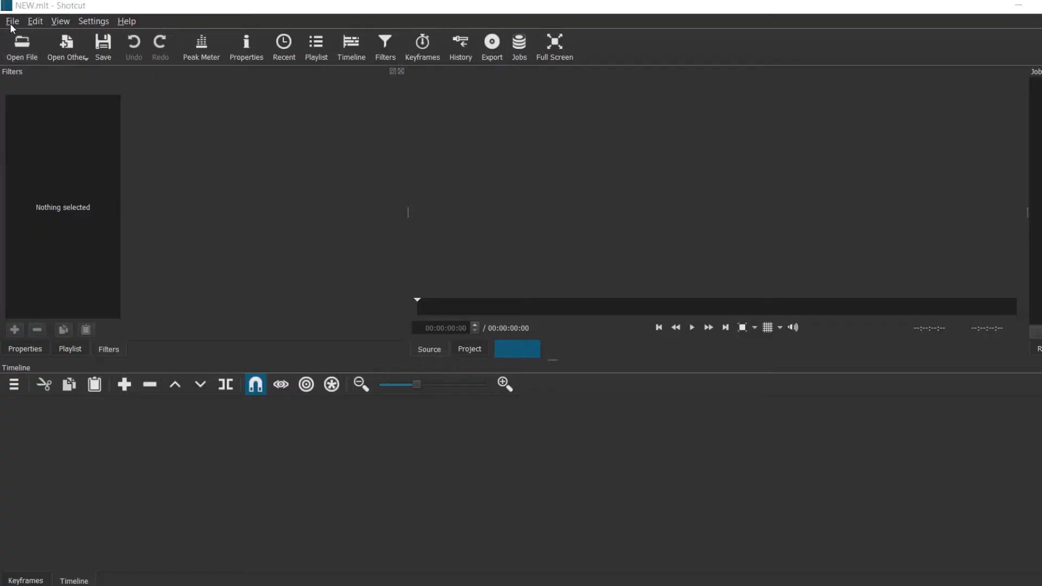
Open Twin thing.MOV from the Downloads folder into the source player.
click(12, 20)
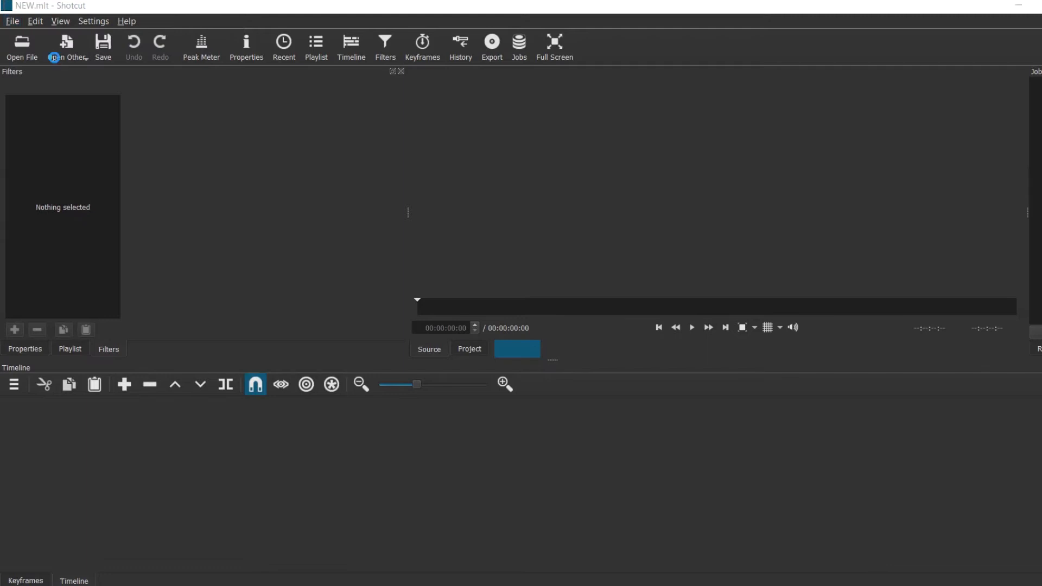
click(21, 46)
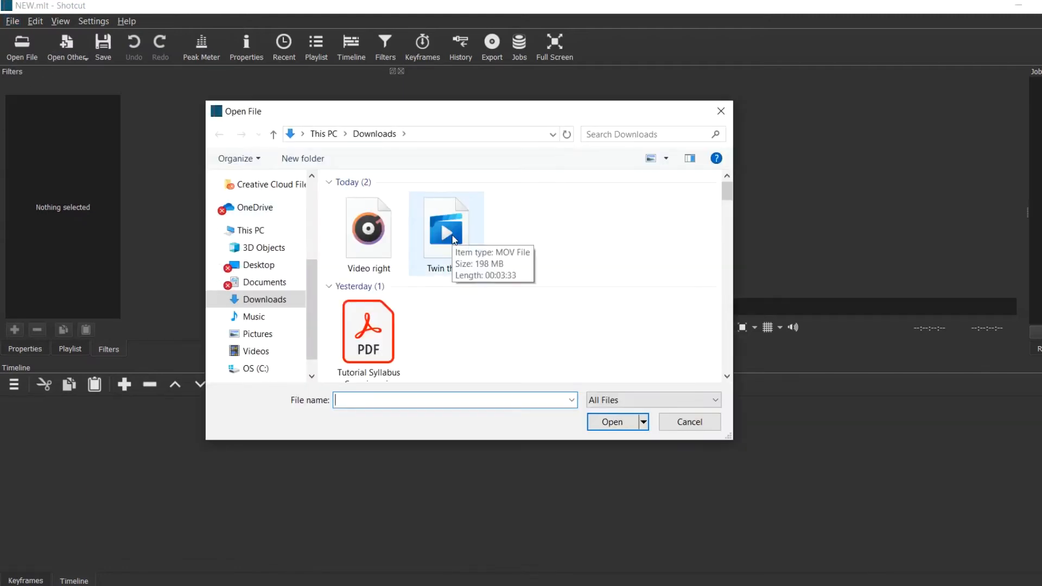
double_click(446, 226)
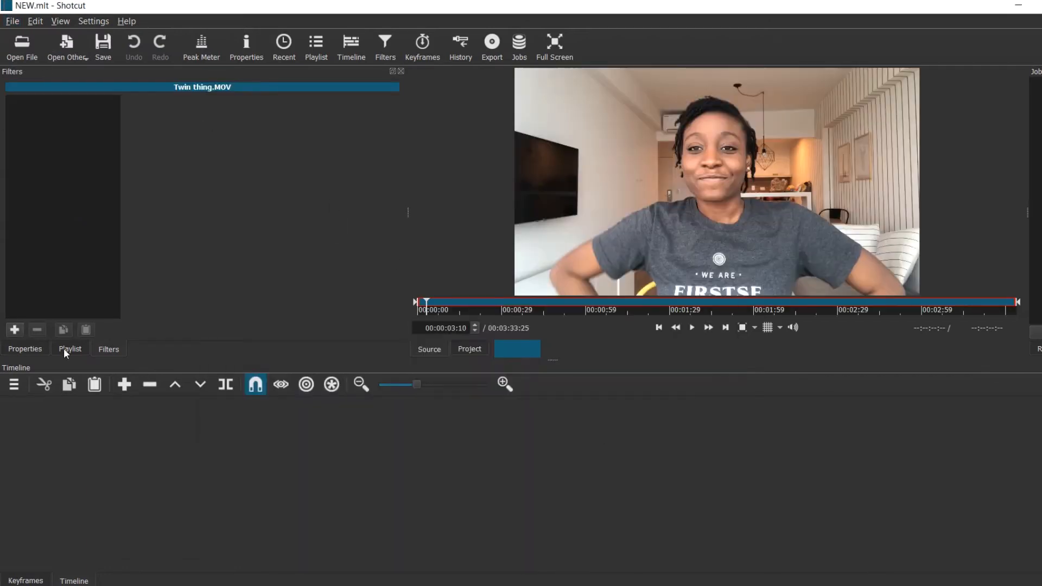
Place Twin thing.MOV on track V2, play through it, and select the upper-track clip.
click(70, 349)
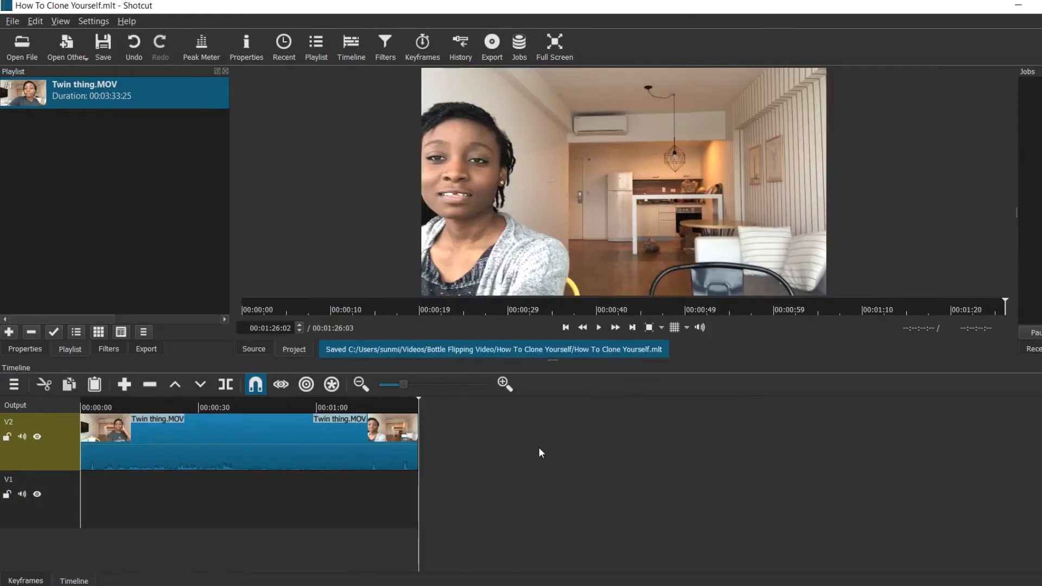
mouse_move(418, 406)
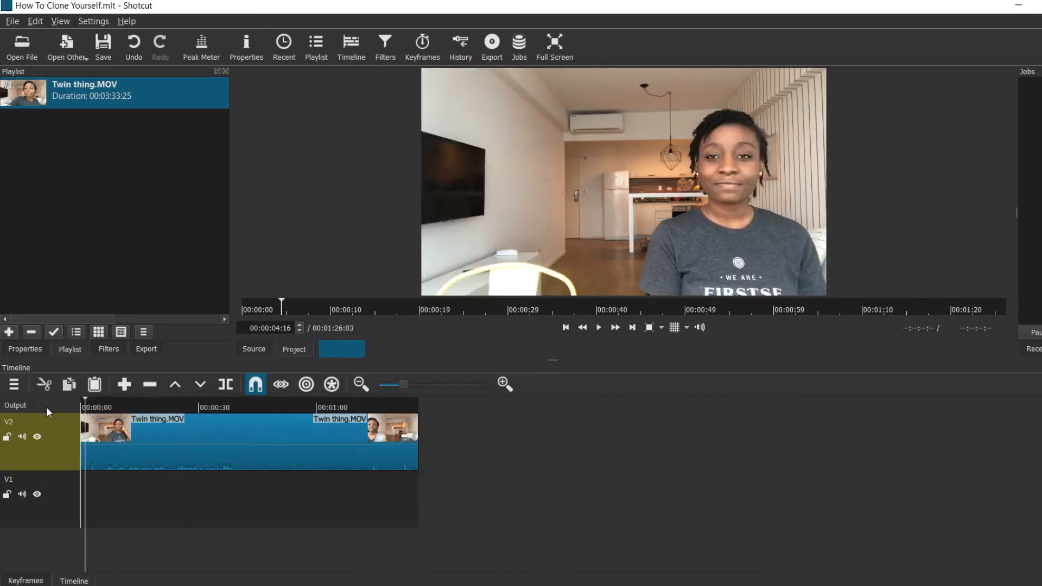
click(86, 407)
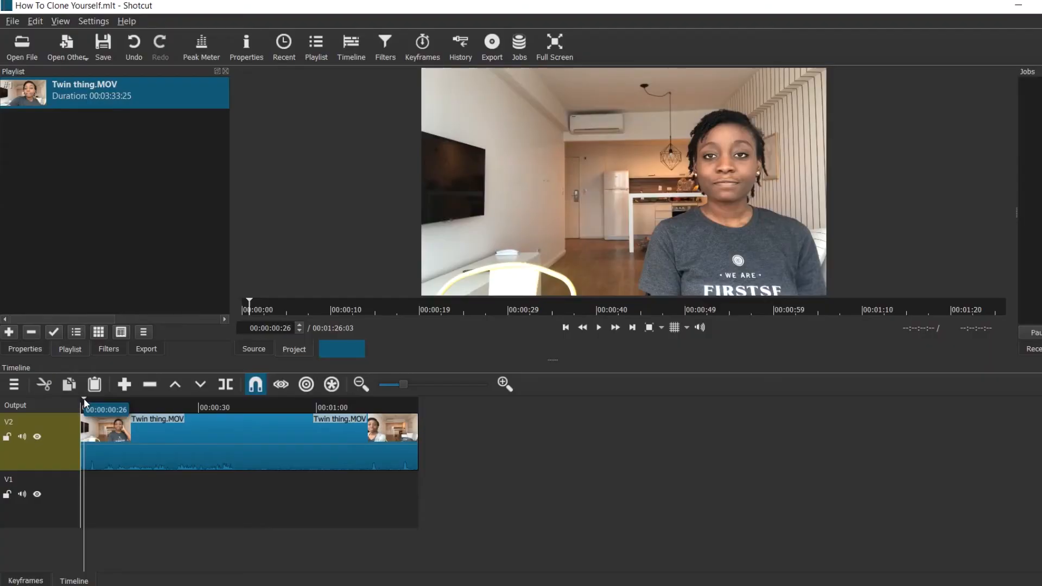
click(598, 327)
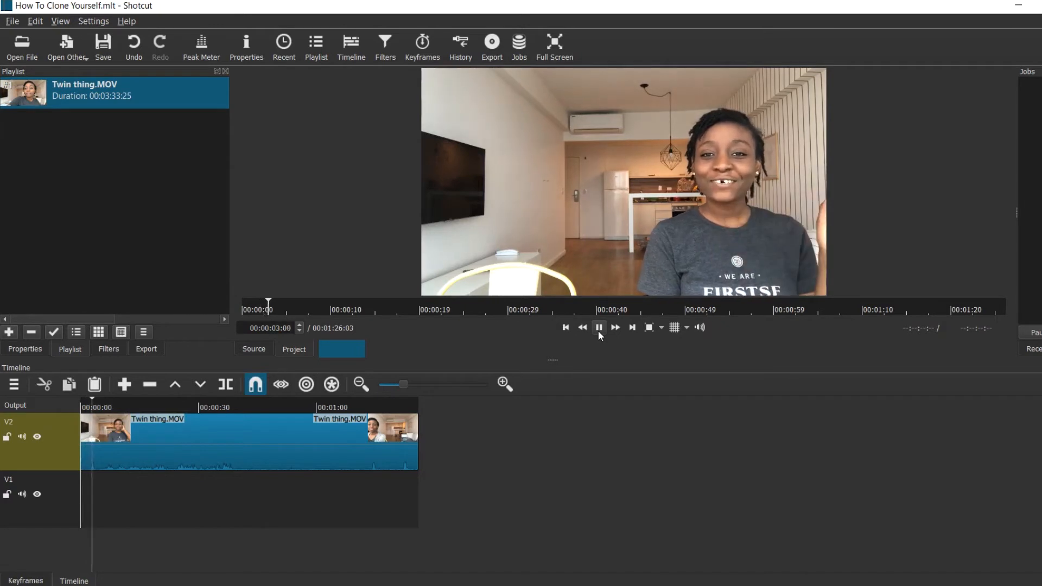
click(597, 327)
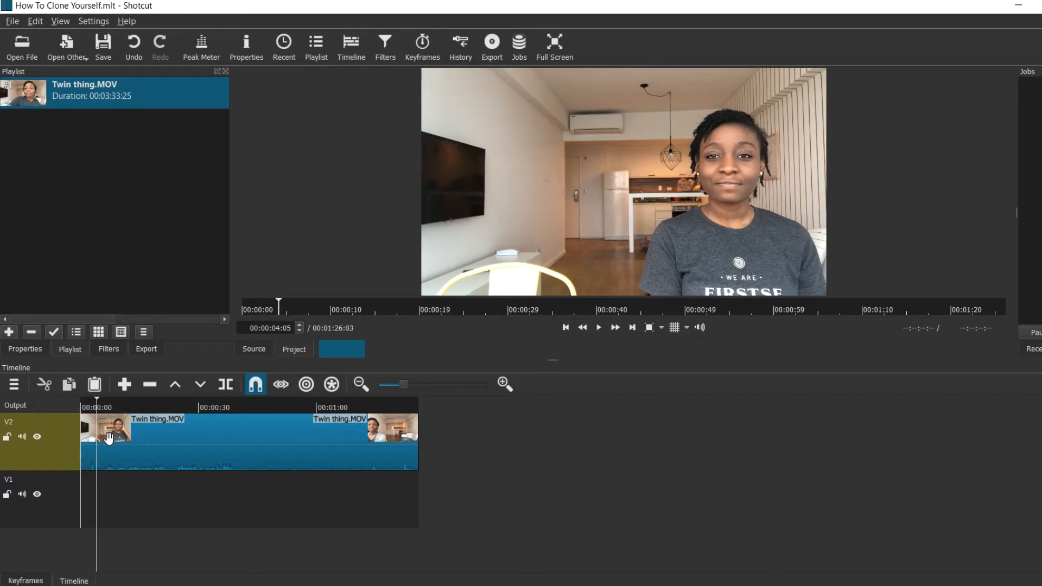
click(598, 326)
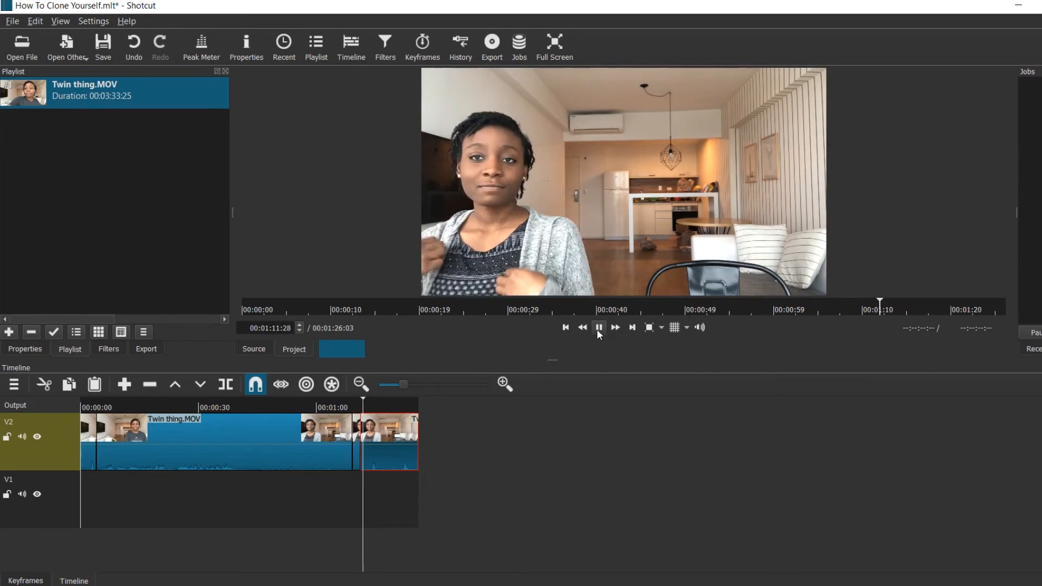
Play back the two stacked five-second Twin thing clips and stop the preview.
click(597, 327)
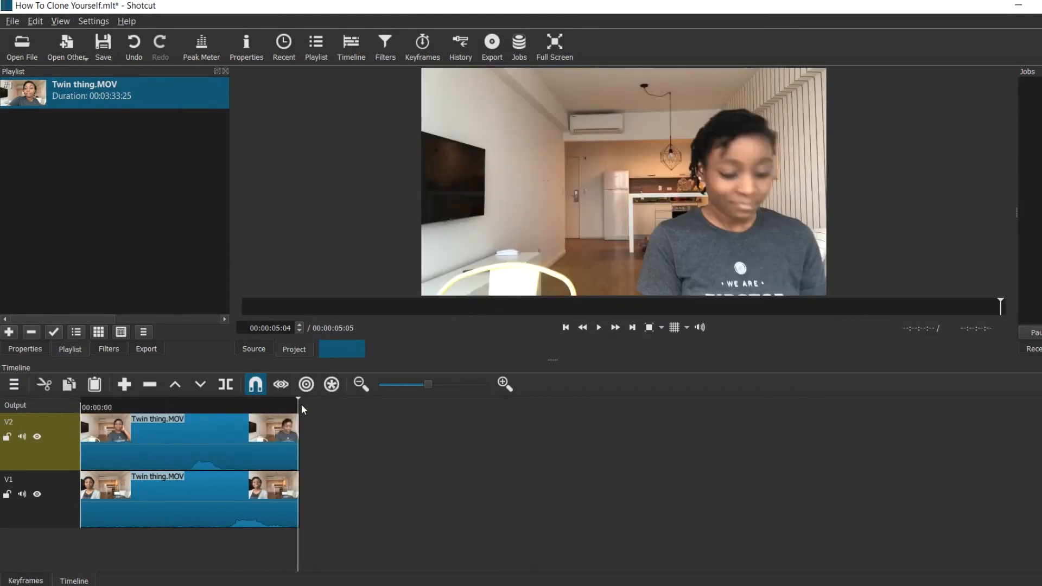
click(598, 326)
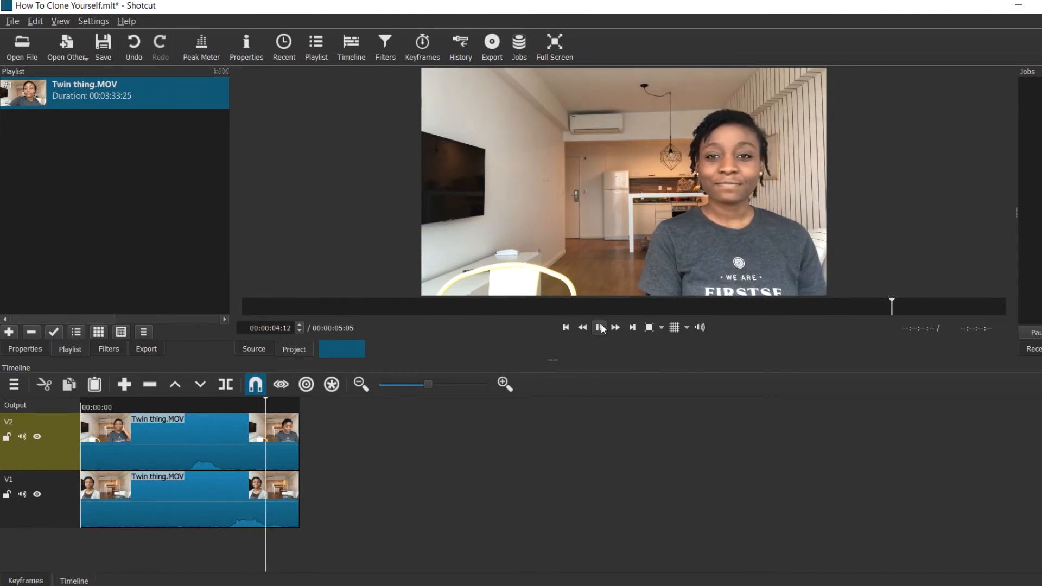
click(598, 327)
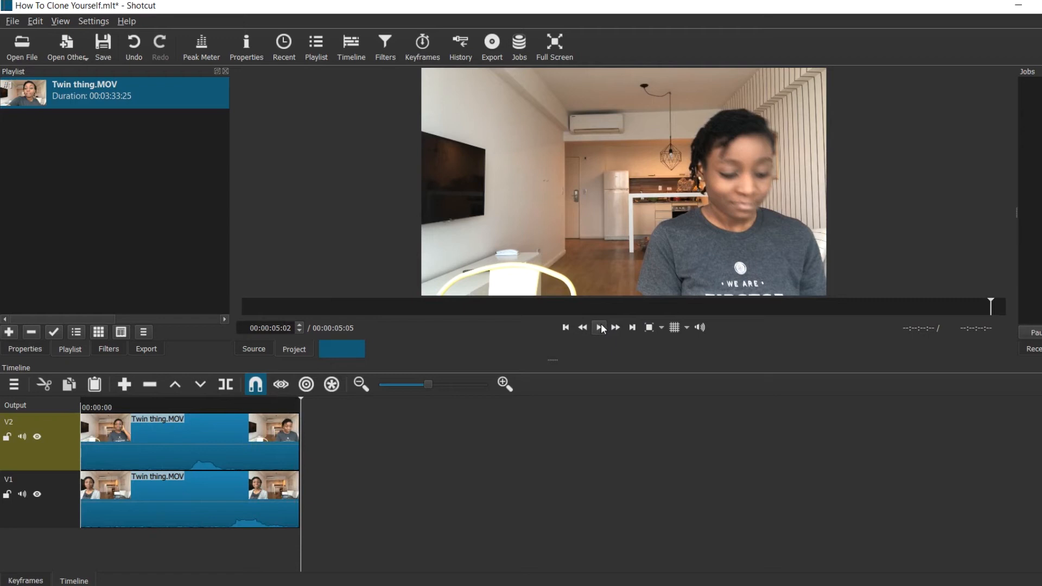
click(107, 348)
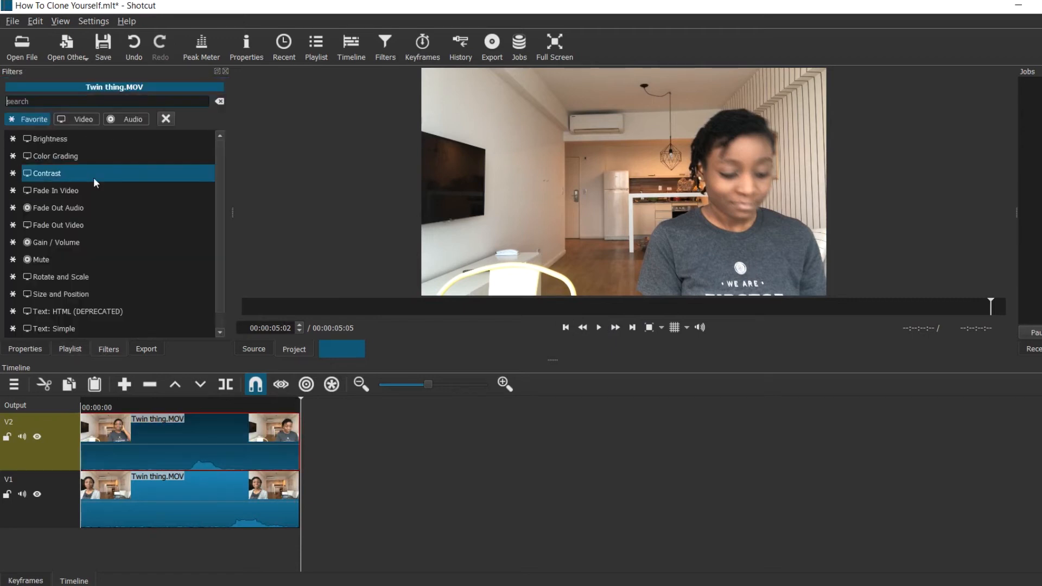
Add the Mask: Simple Shape filter with 30% softness and rewind to the timeline start.
click(77, 119)
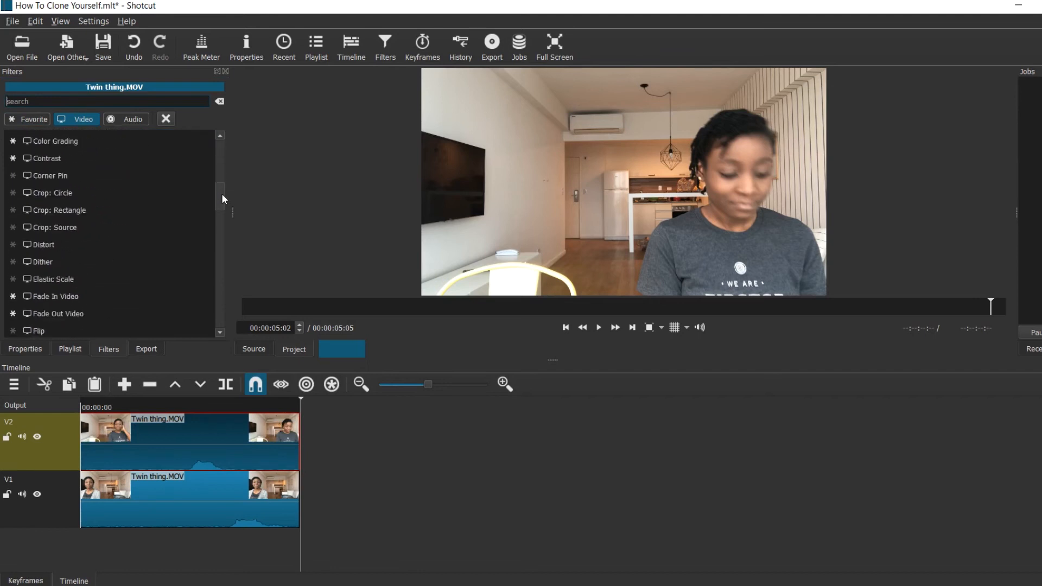
click(14, 181)
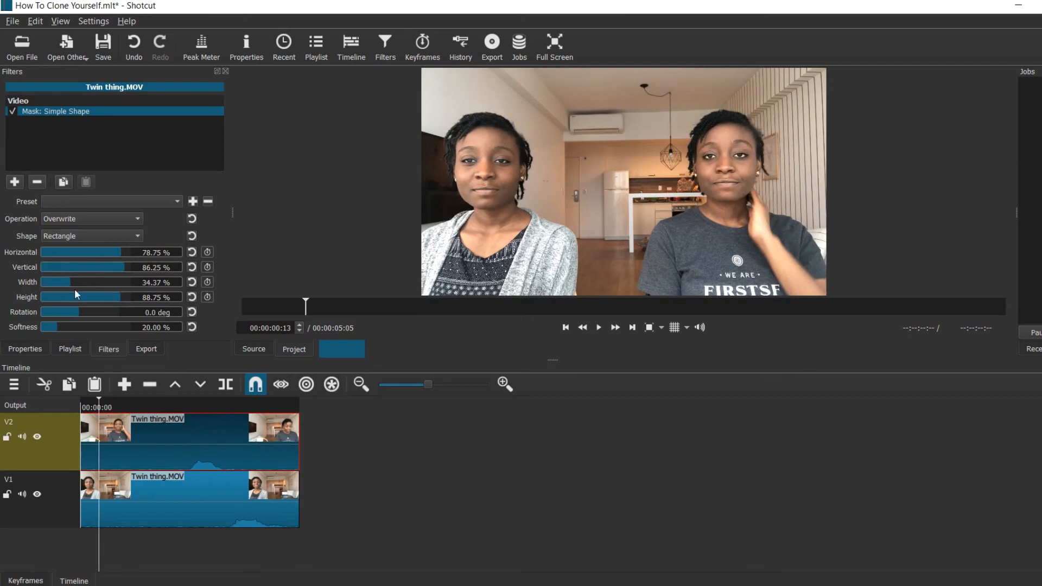
mouse_move(97, 402)
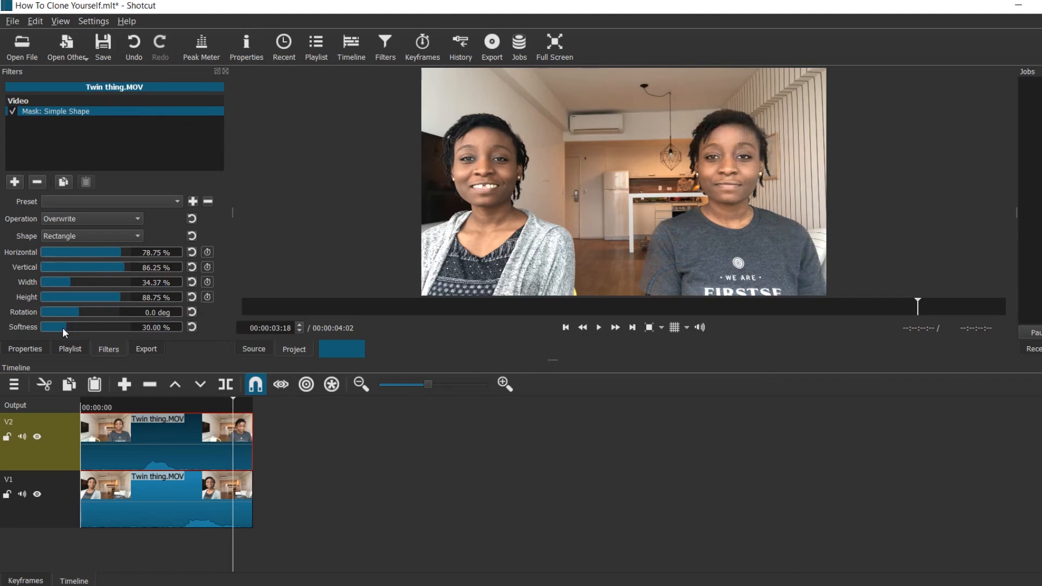
mouse_move(233, 403)
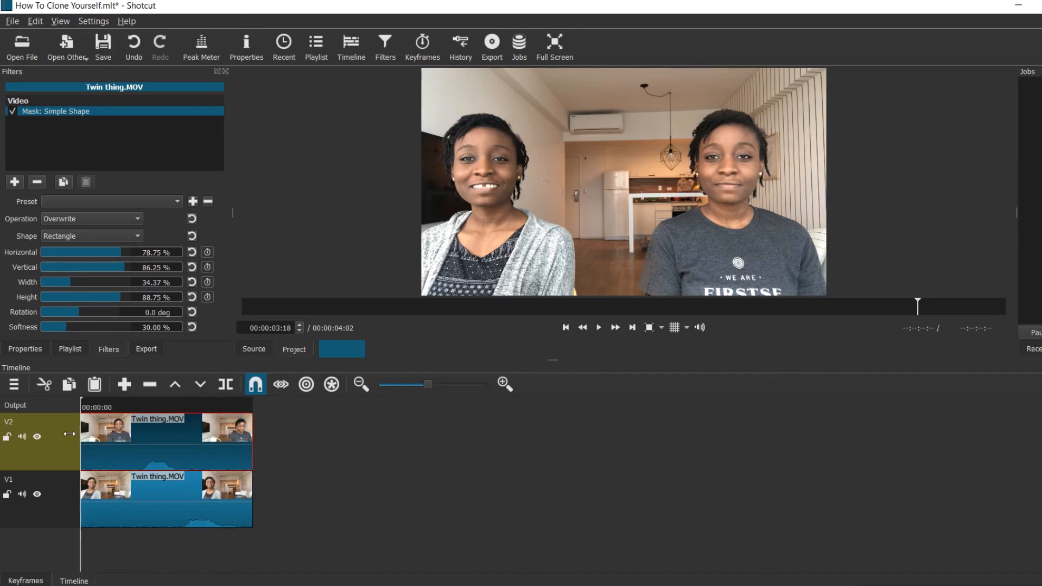
click(565, 327)
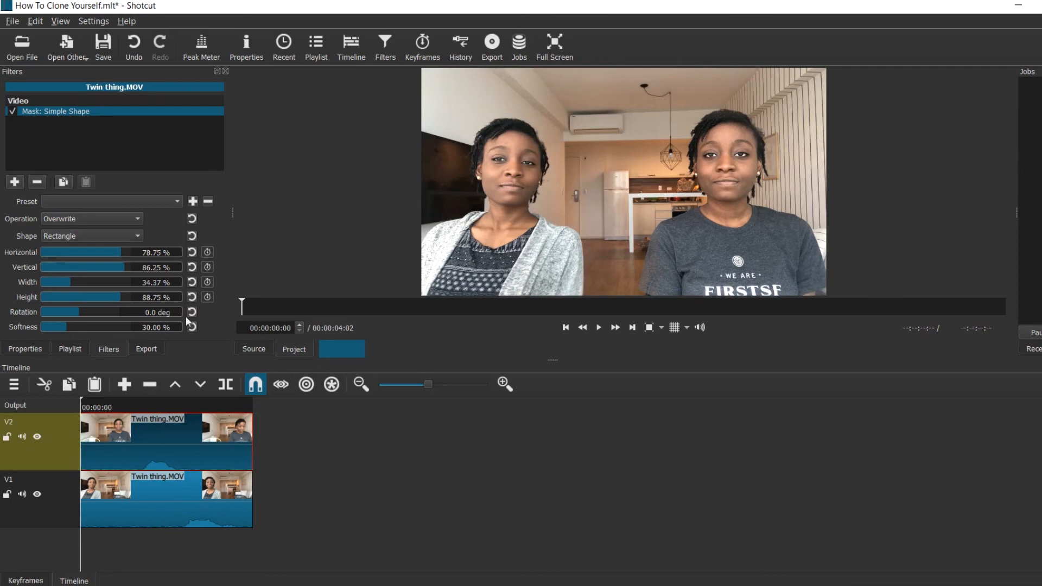
mouse_move(71, 284)
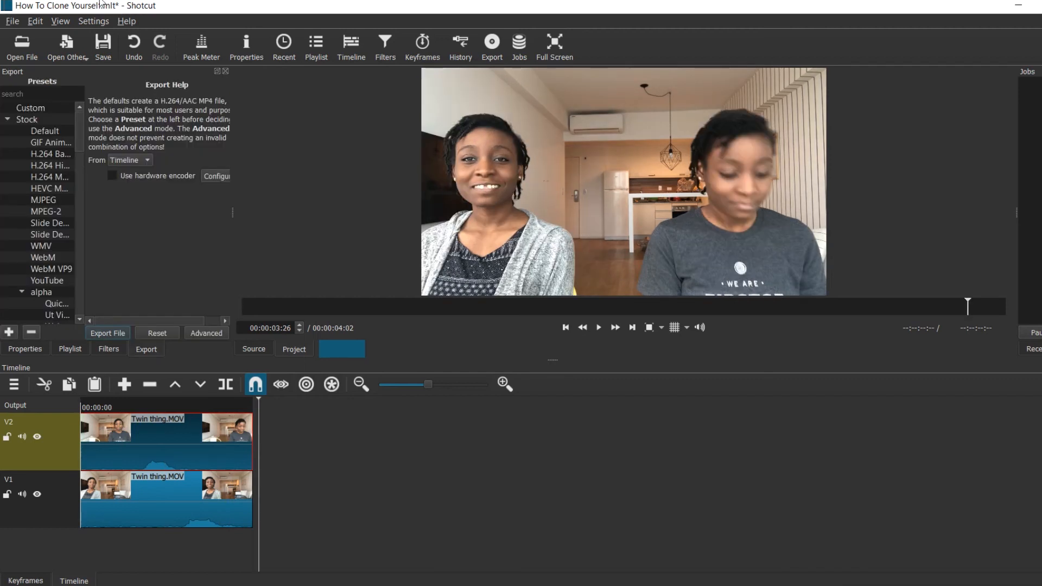
Select the YouTube export preset and view its advanced mp4 Codec settings at 56% quality.
click(12, 21)
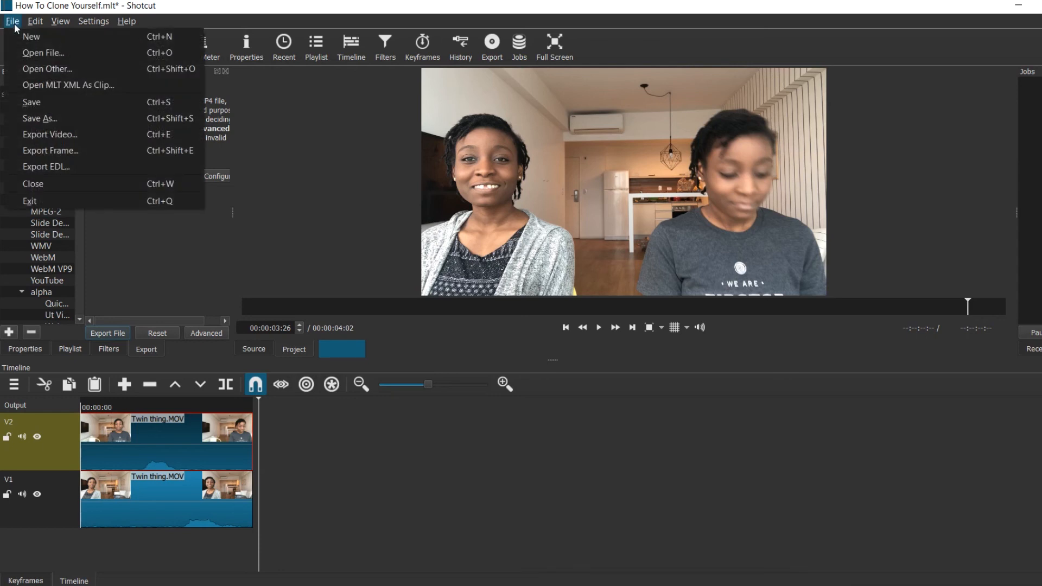
mouse_move(50, 134)
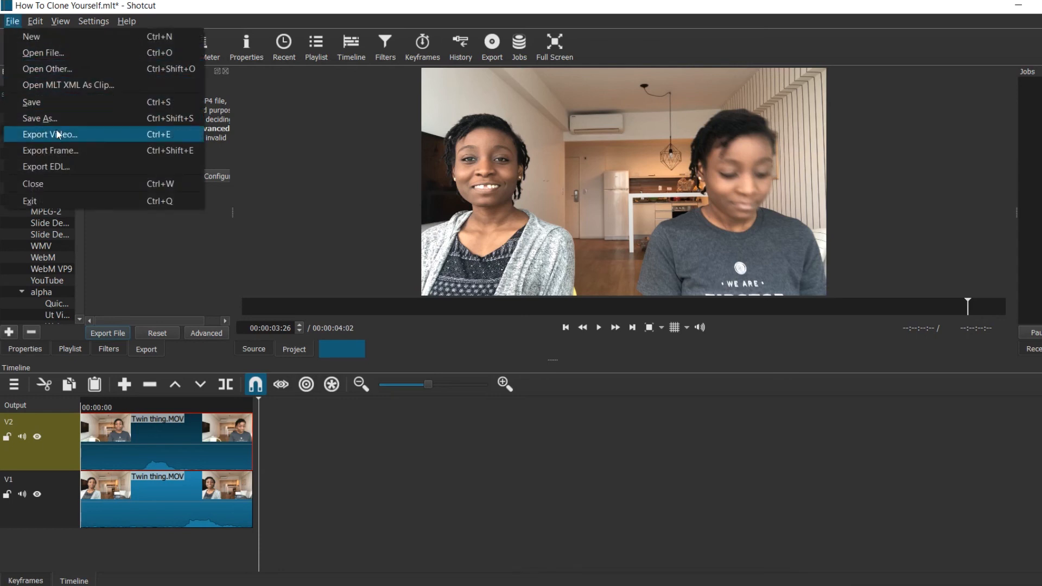
click(49, 134)
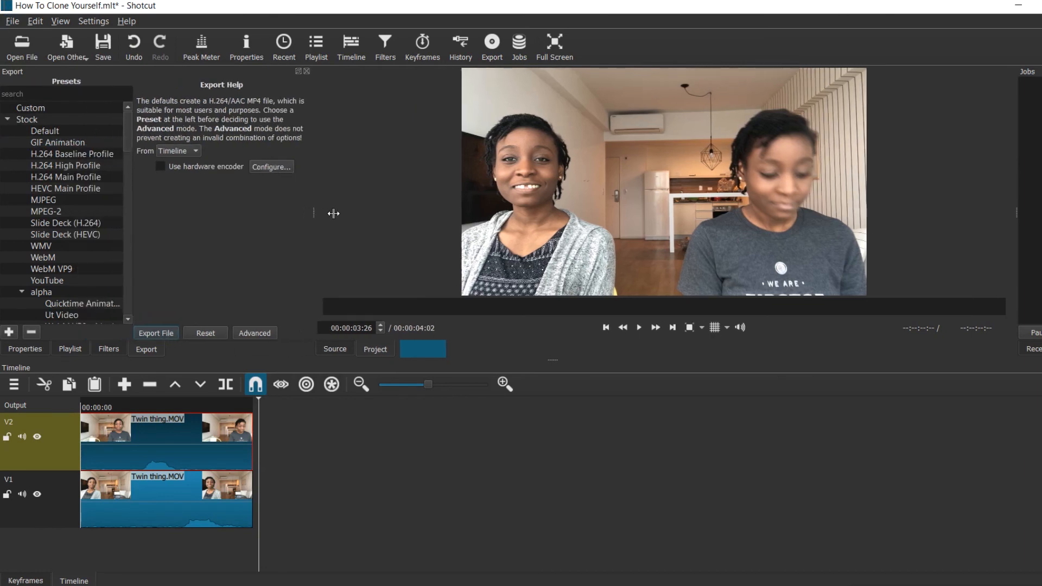
drag(313, 213, 422, 213)
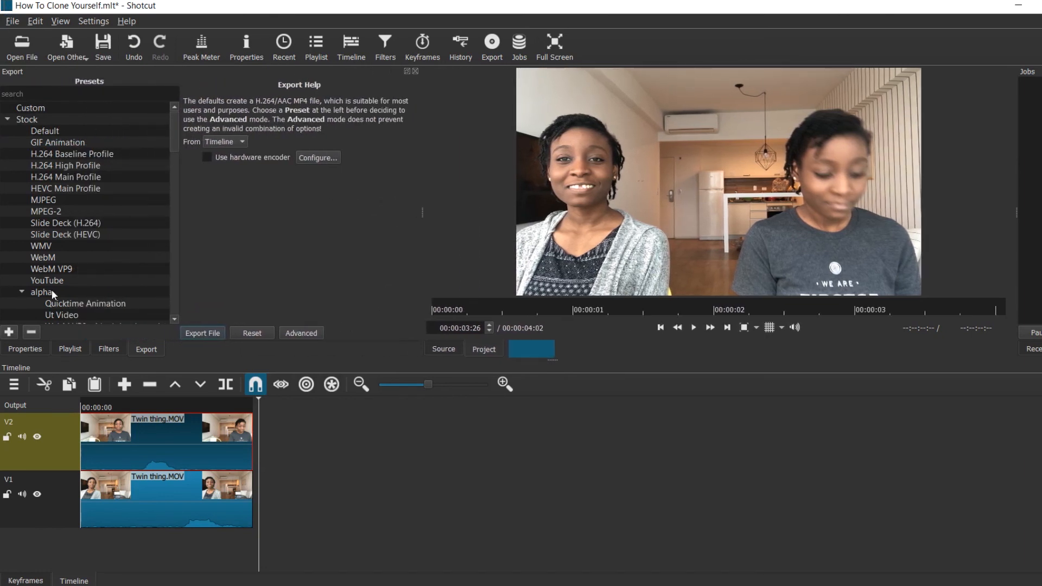
click(47, 280)
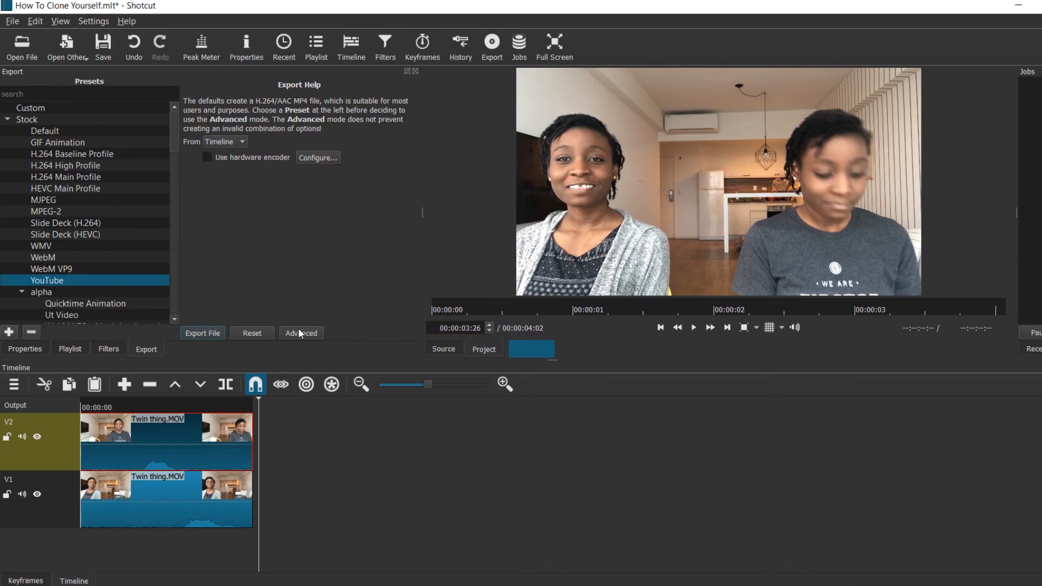
click(300, 333)
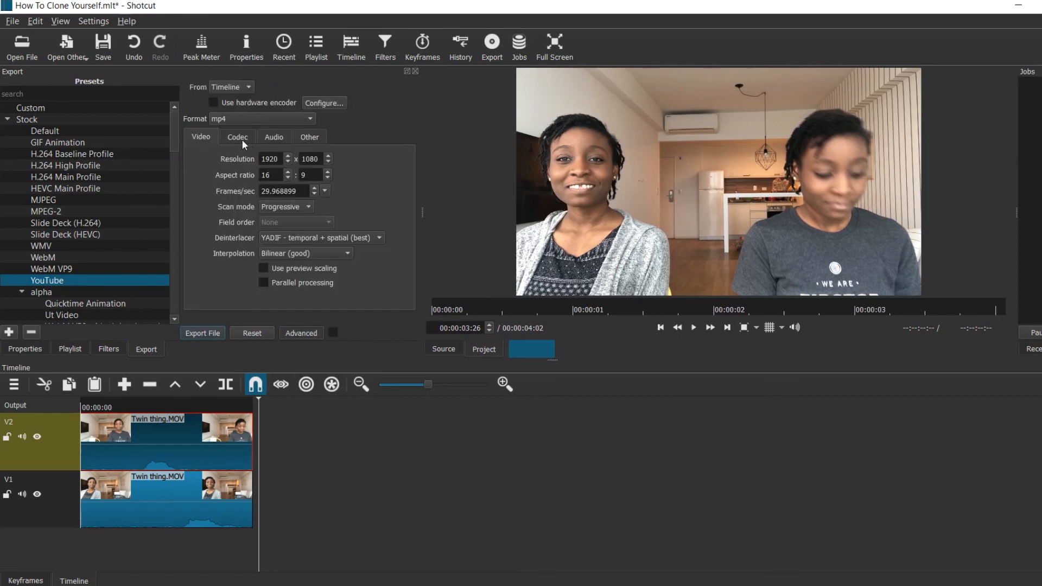
click(237, 136)
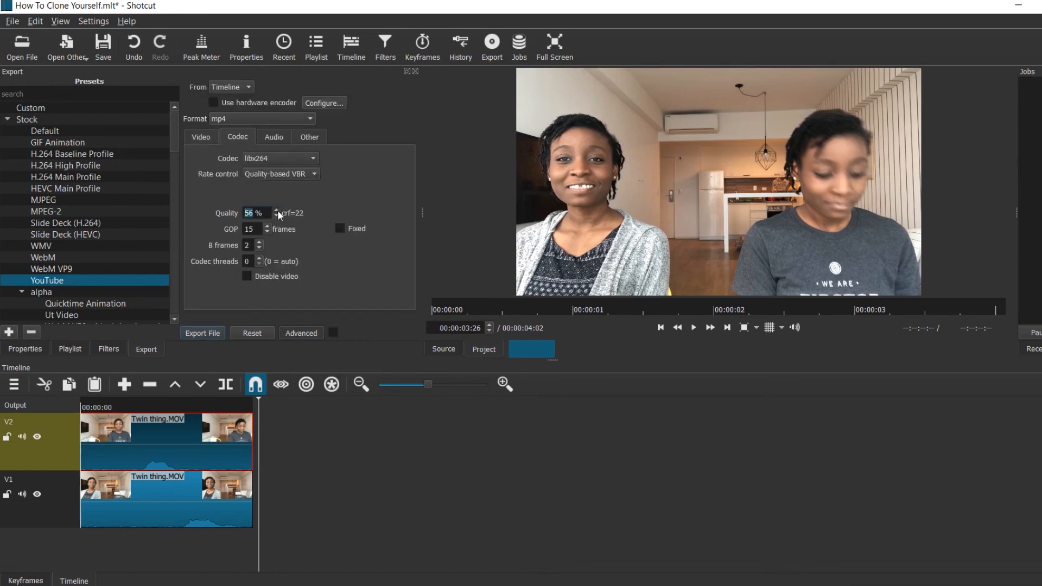